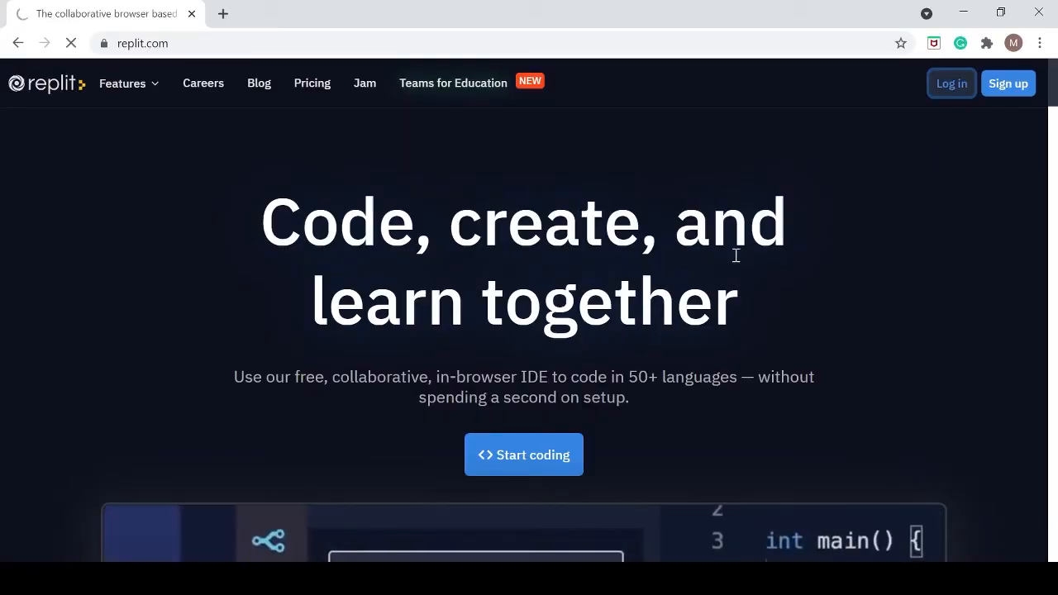
Log in to Replit from replit.com using the GitHub sign-in option
click(950, 83)
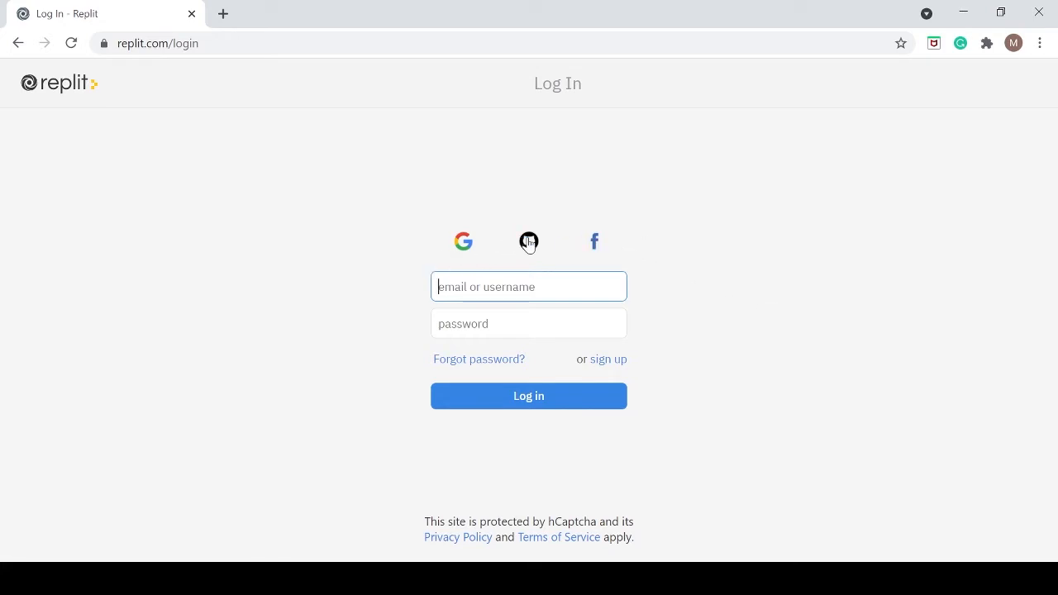
click(528, 395)
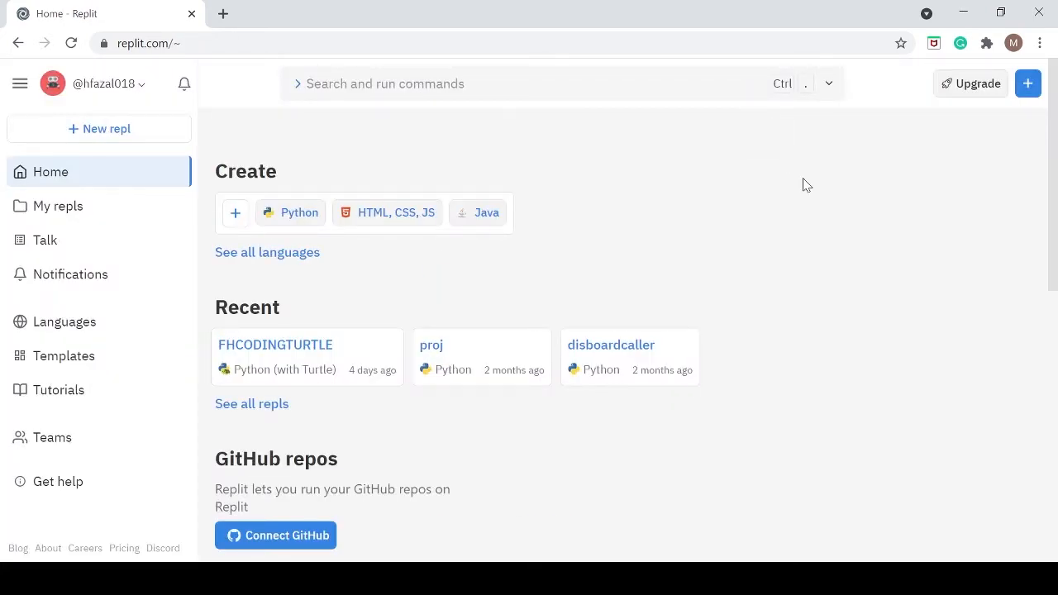
mouse_move(313, 357)
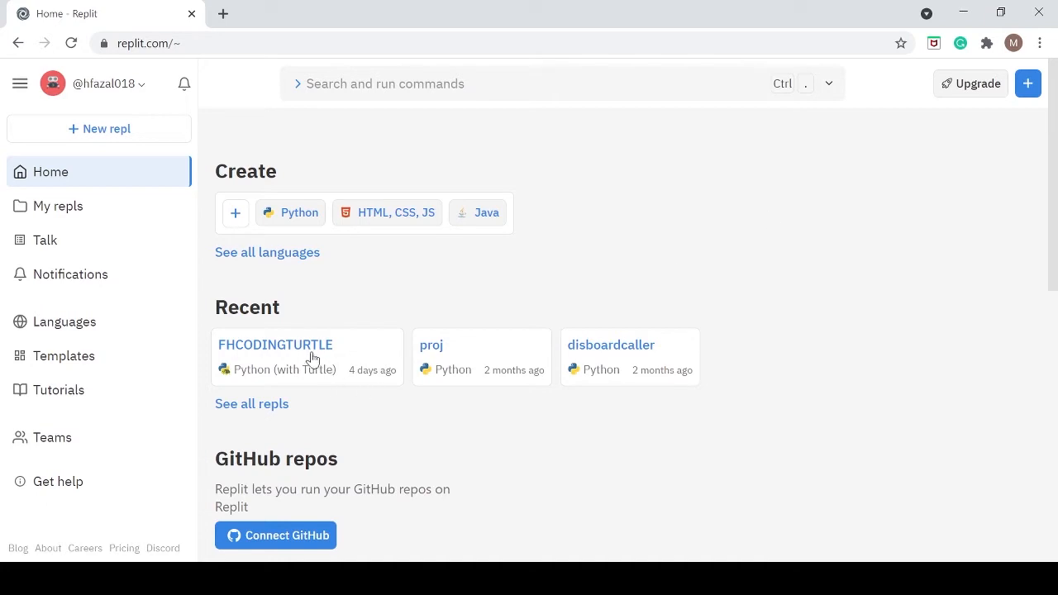
Open the FHCODINGTURTLE repl from the Recent list on the home page
click(276, 344)
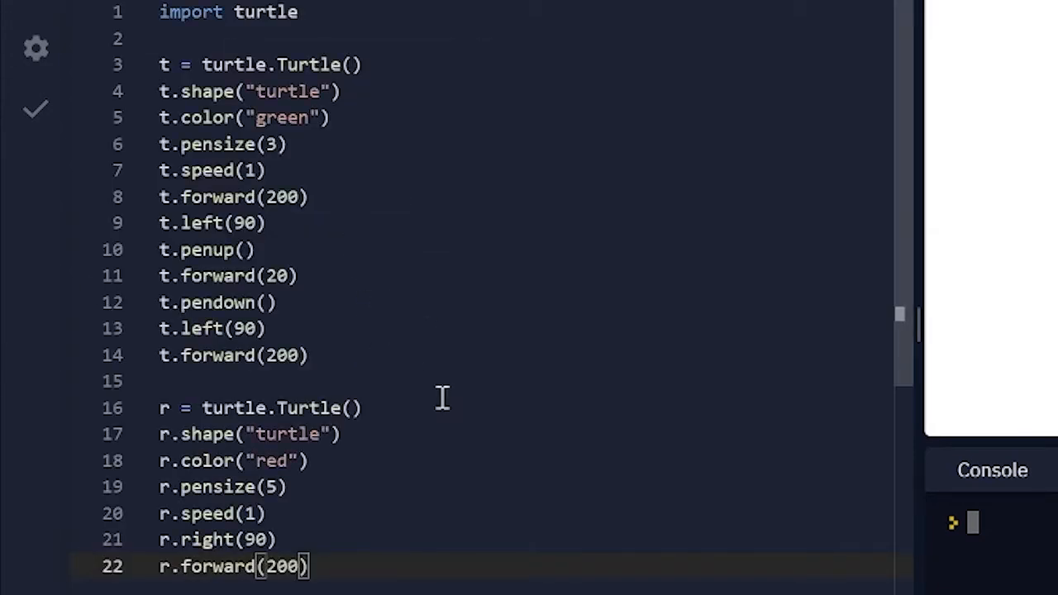
mouse_move(339, 578)
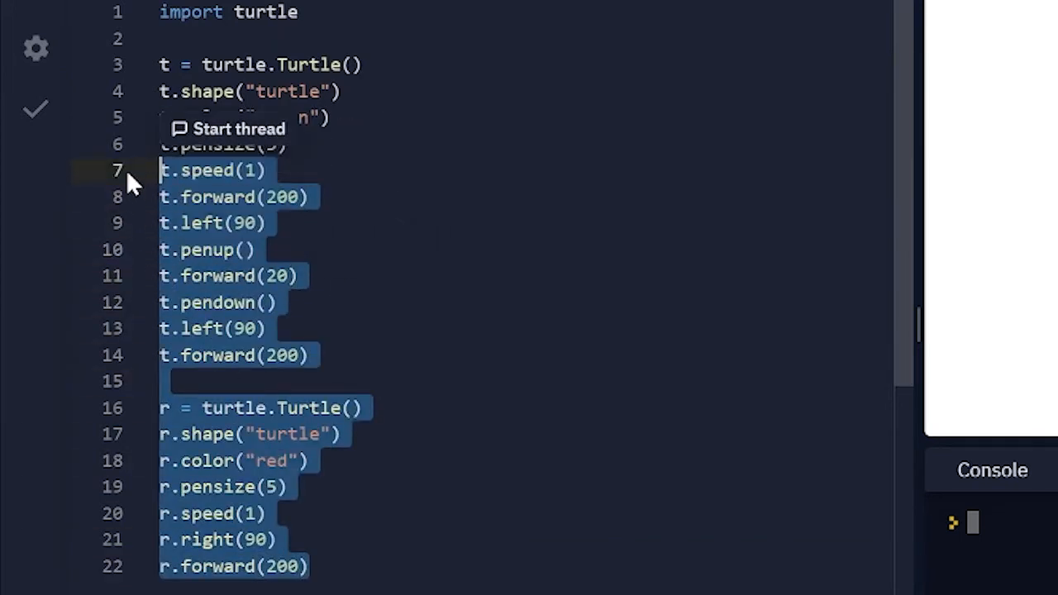
Delete lines 7–22, leaving the import and the green turtle's shape, color and pen size
key(Delete)
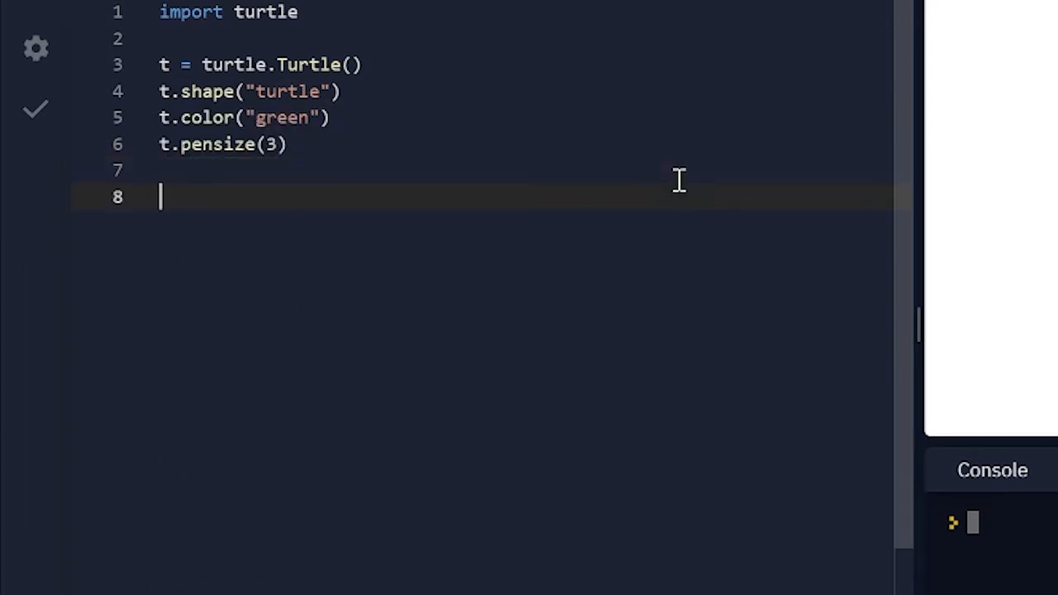
Write t.forward(150), t.right(120) and t.forward(100) on lines 8–10
text(t.)
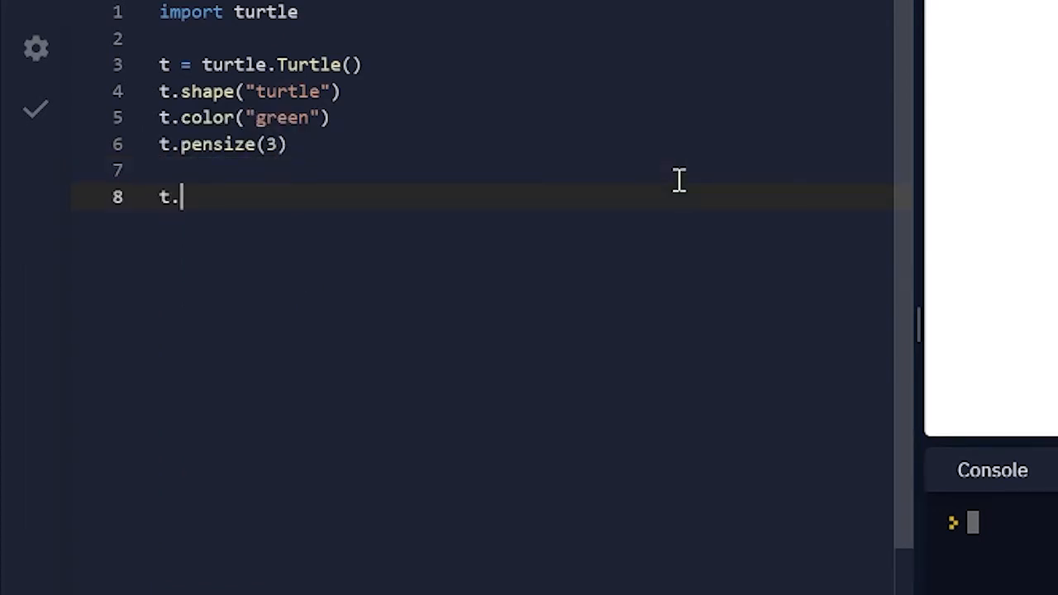
text(forward())
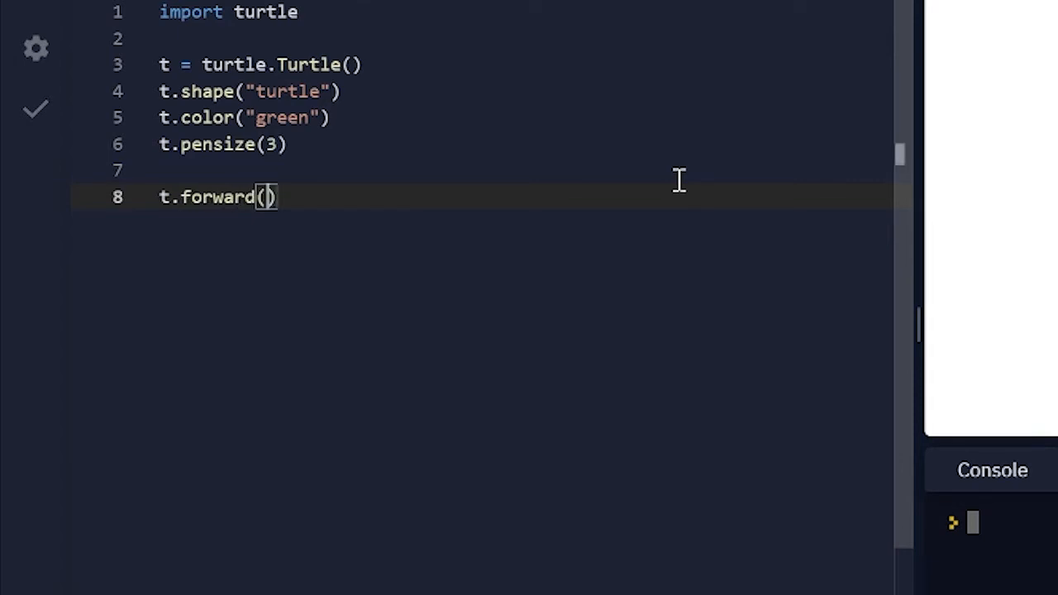
text(150)
text(t.right()
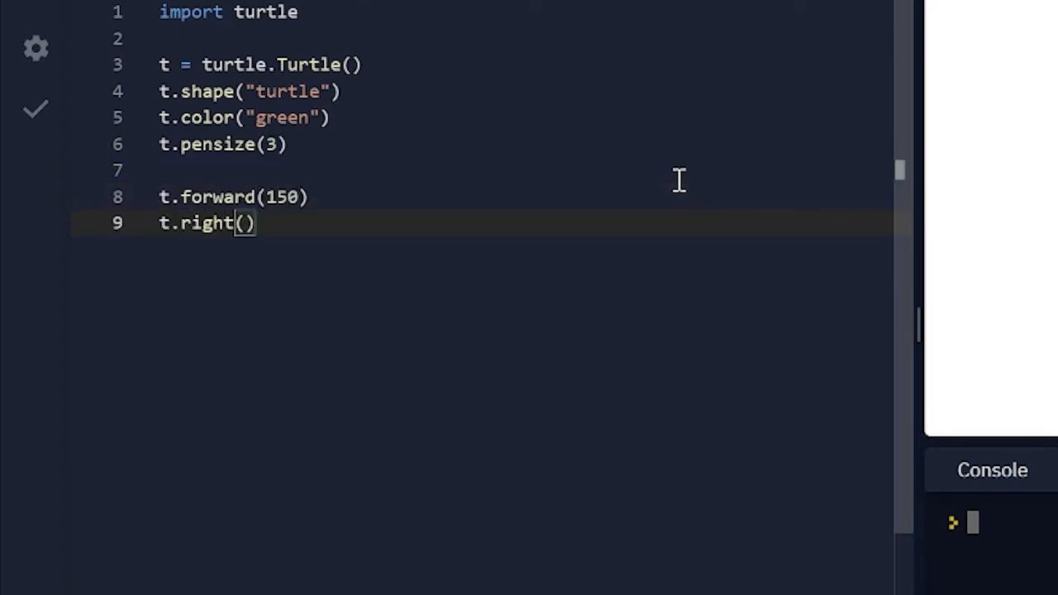
text(120)
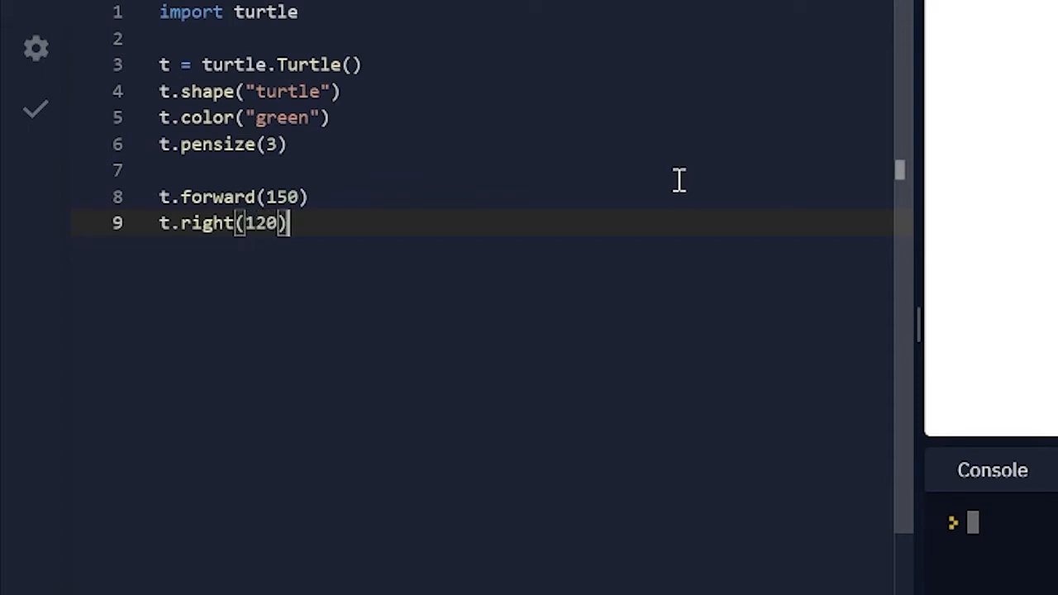
text(.)
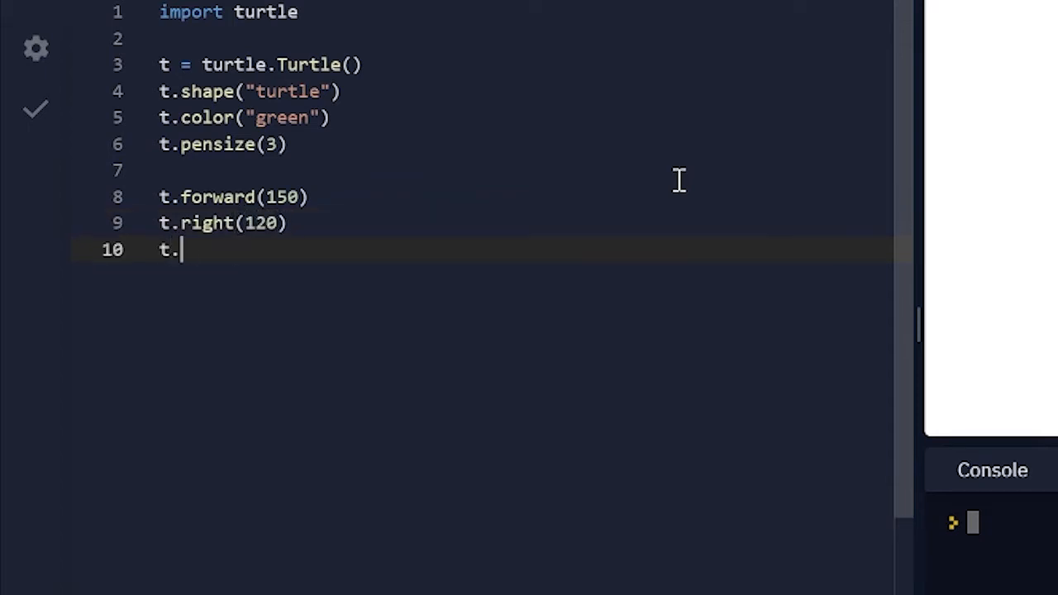
text(forward())
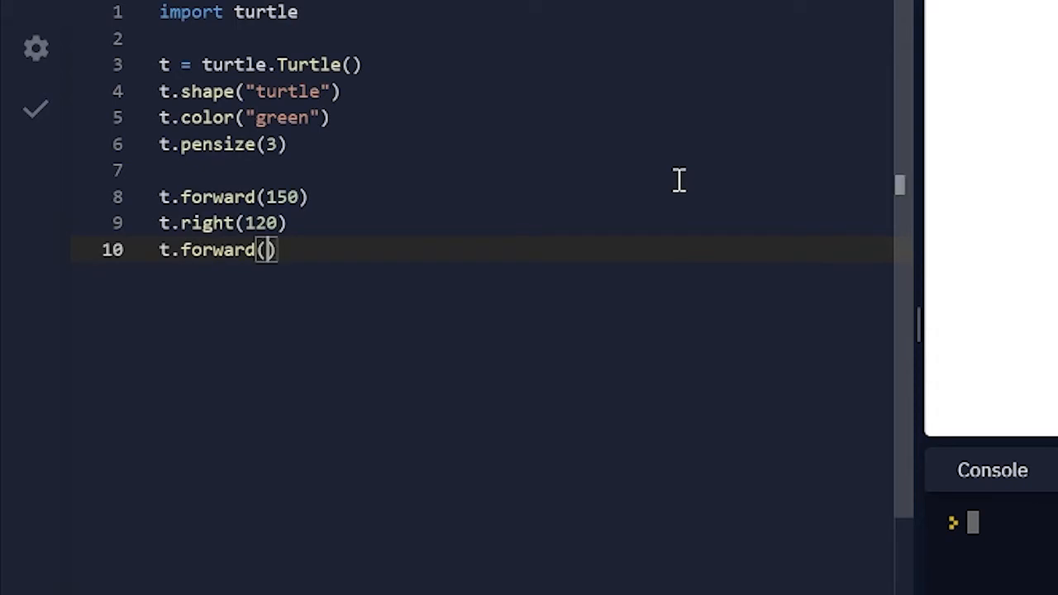
text(100)
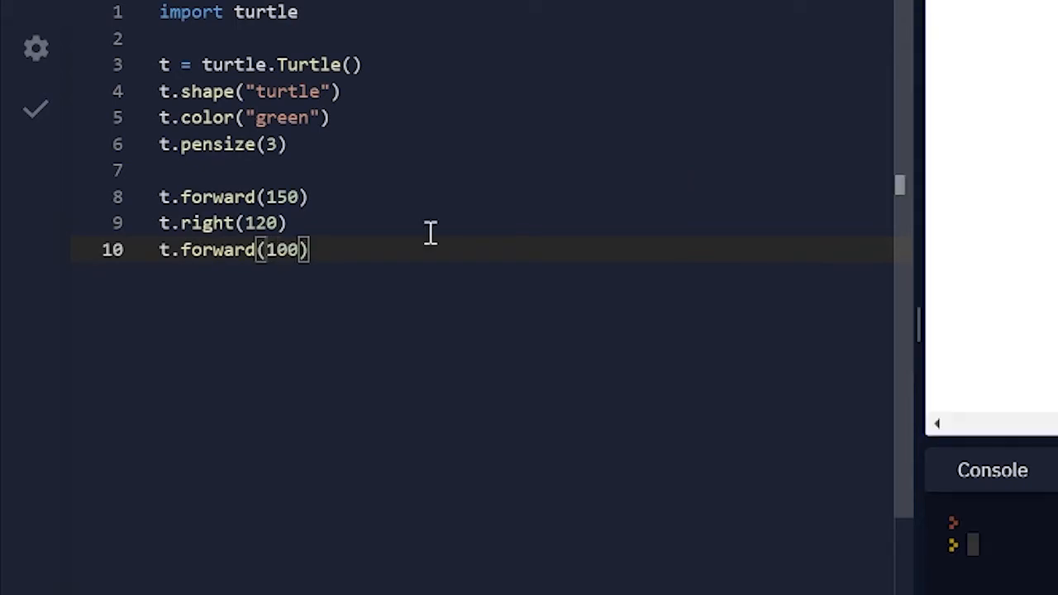
mouse_move(202, 210)
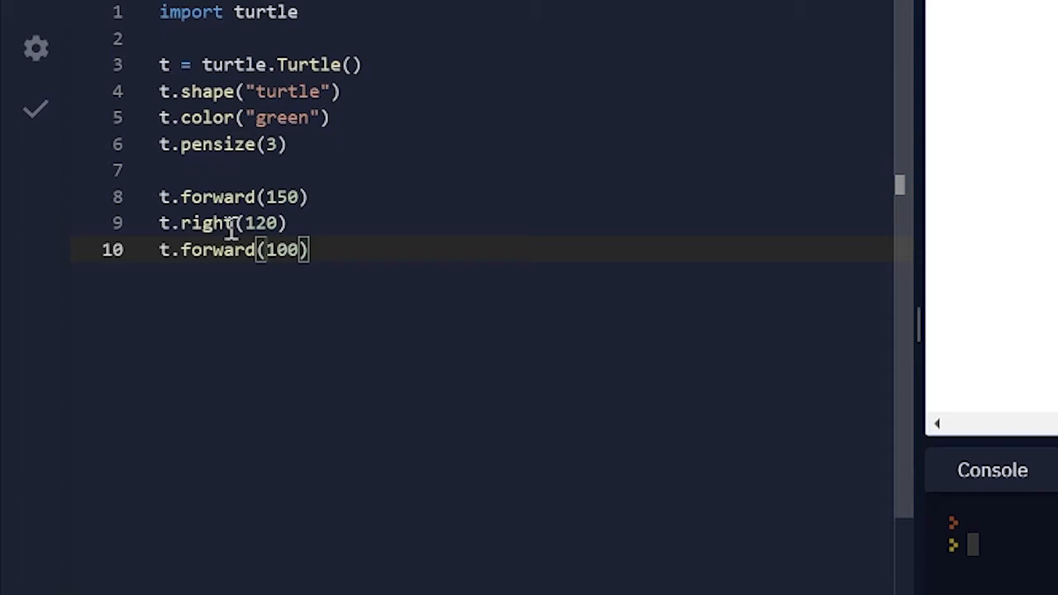
Write 'for i in range(4):' containing t.forward(100) and t.left(90)
text(for i i)
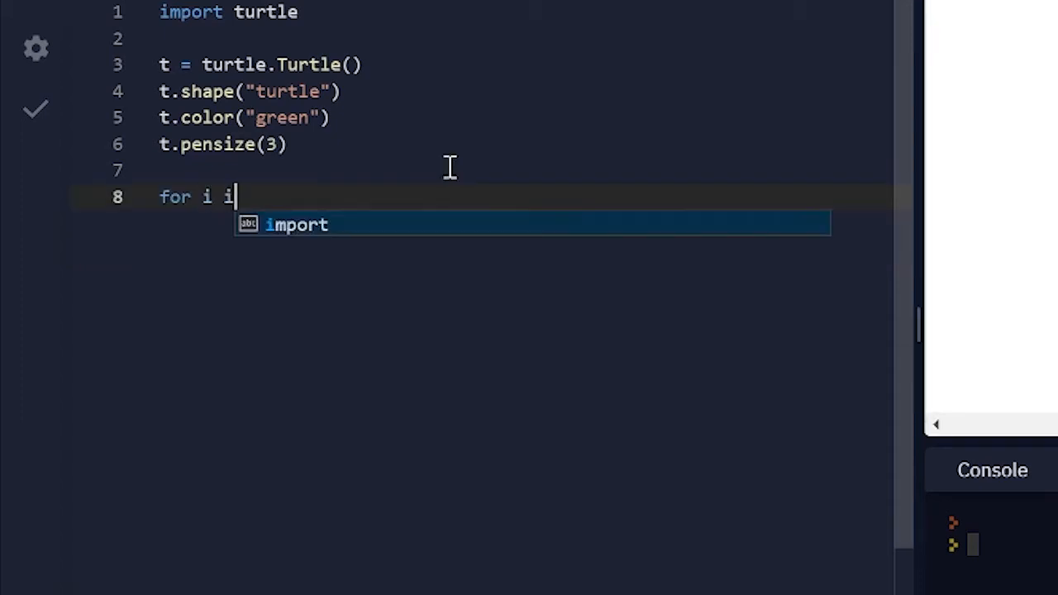
text(n range)
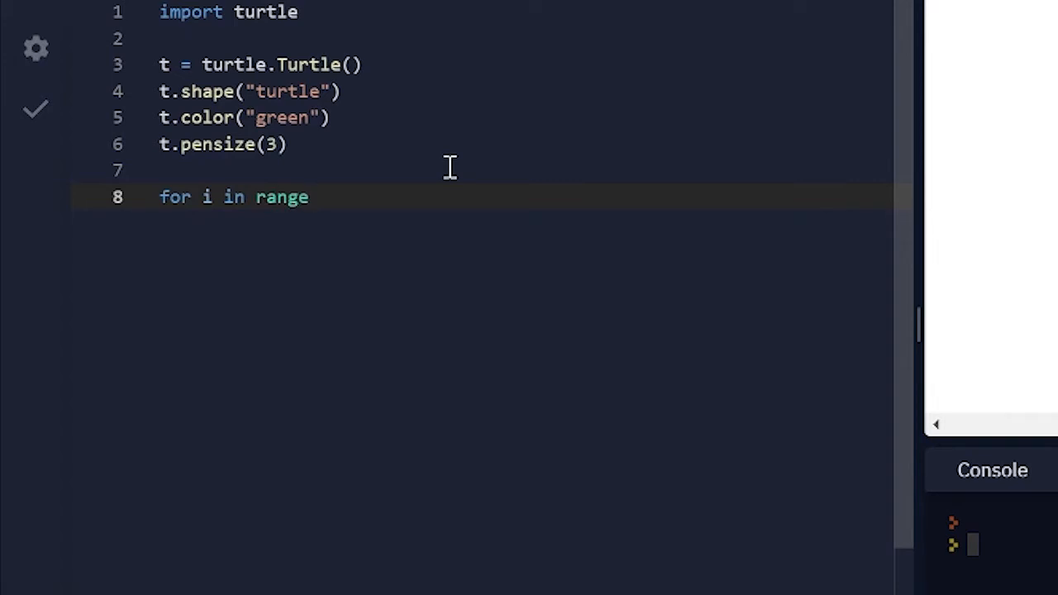
text((5):)
text(t.forward(100)
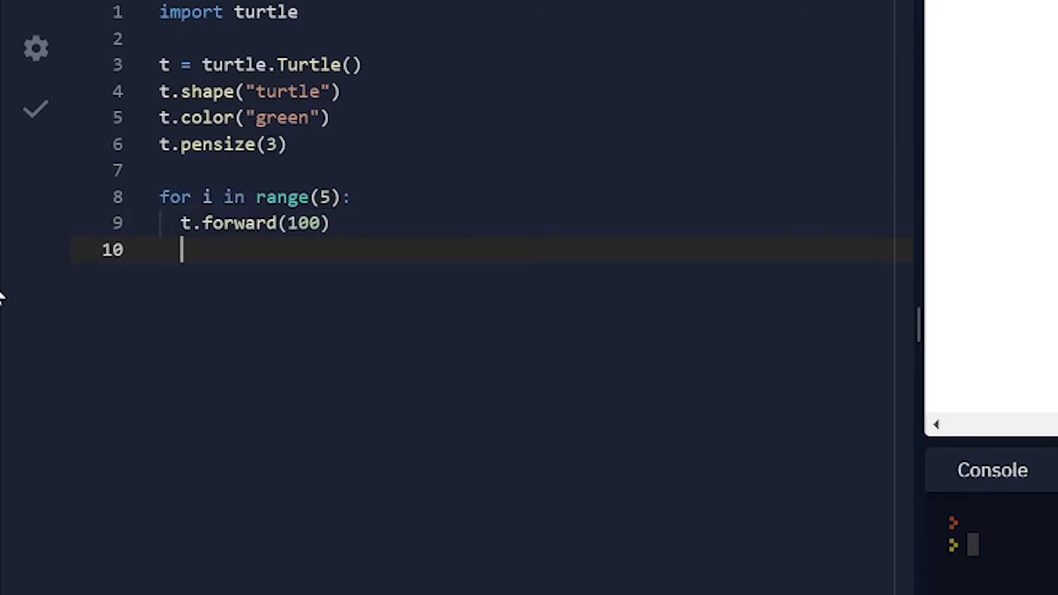
text(t)
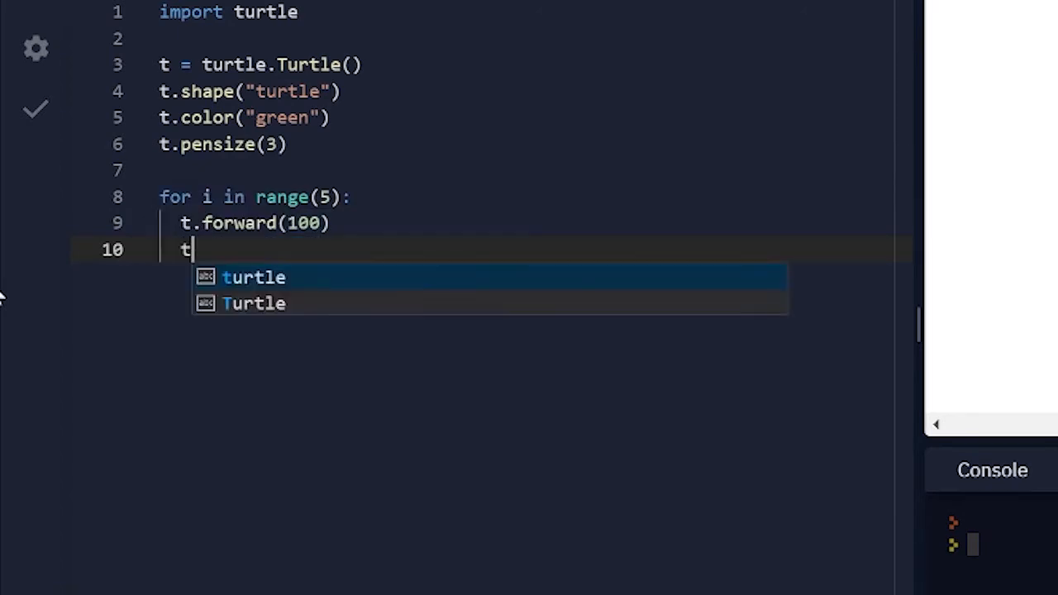
text(.left)
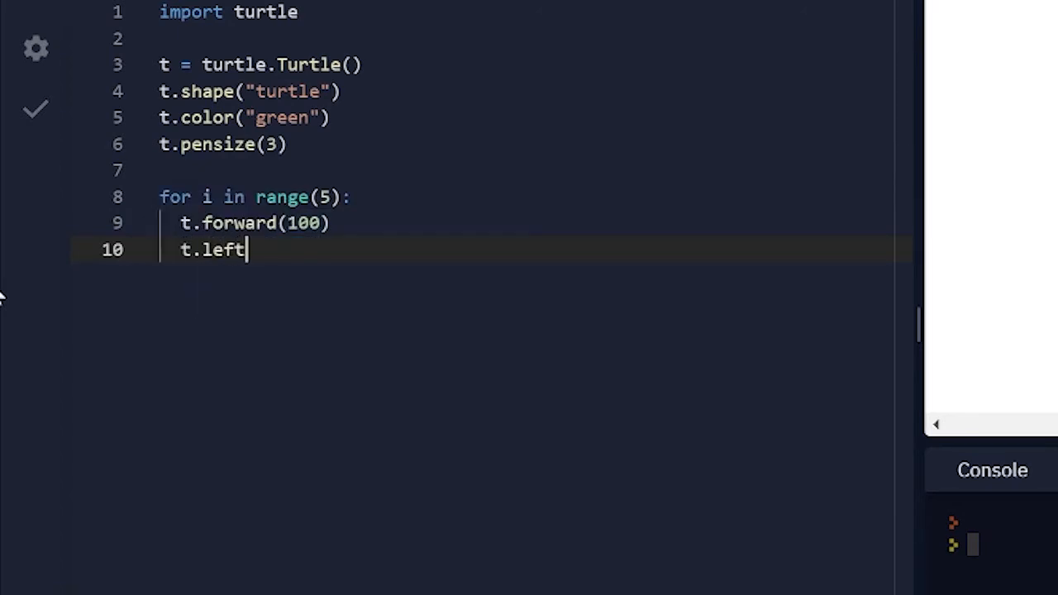
text((90))
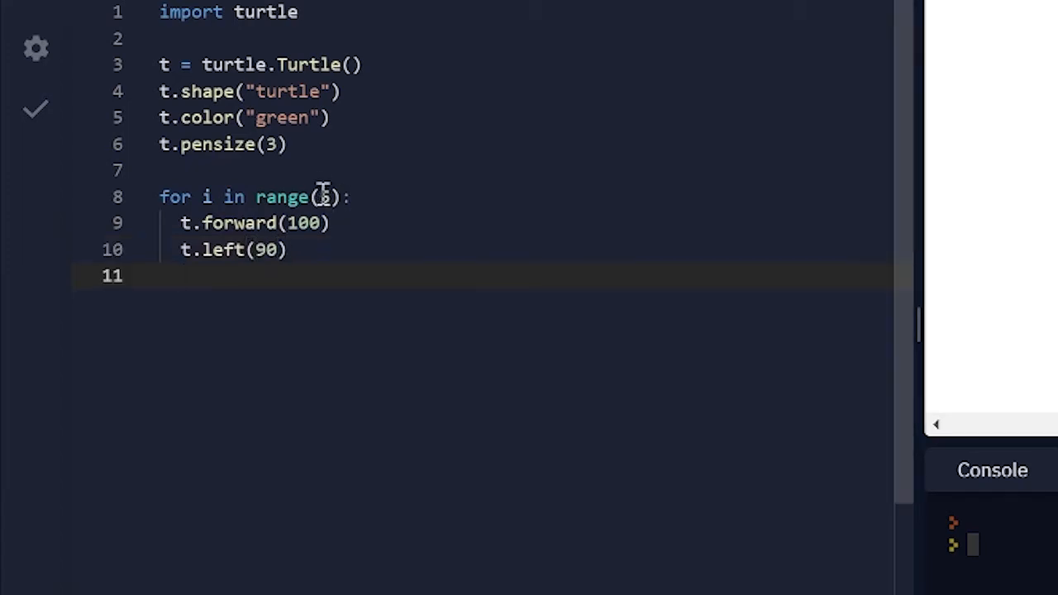
text(4)
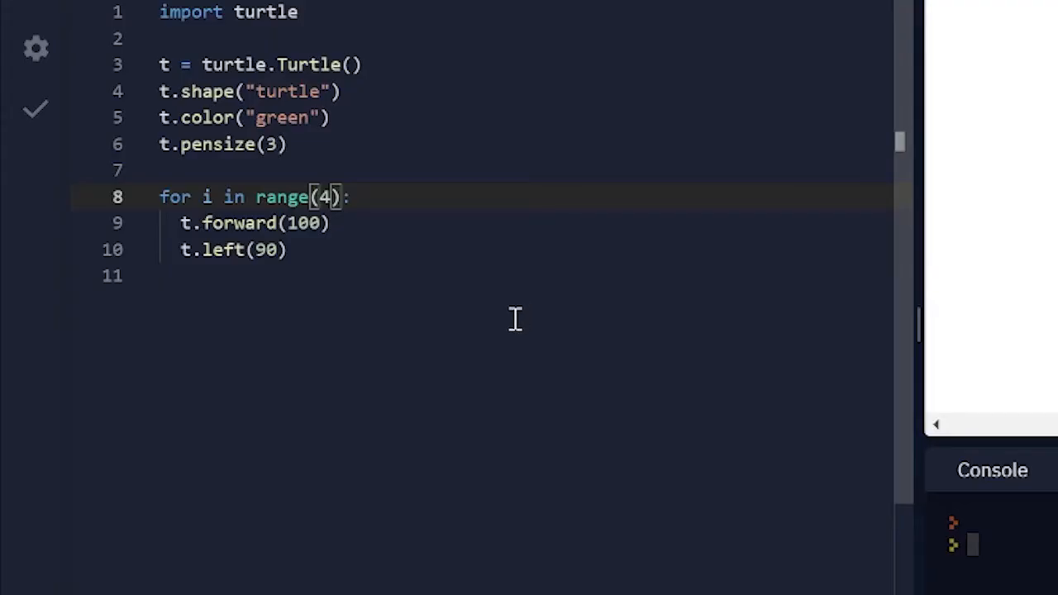
mouse_move(320, 258)
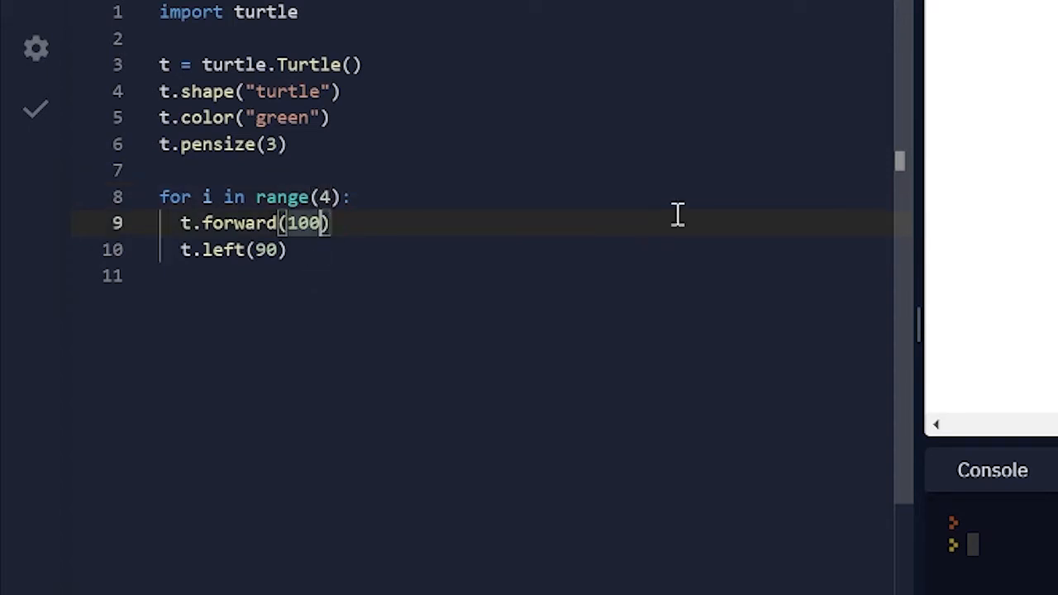
Change the loop to forward 10, left 1, and range(360)
key(Backspace)
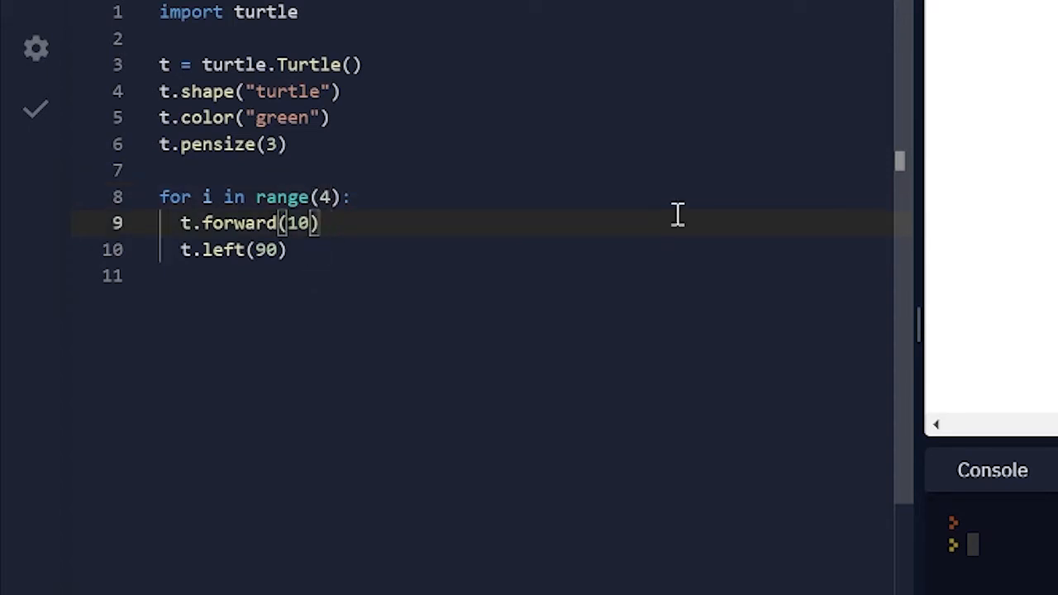
click(269, 249)
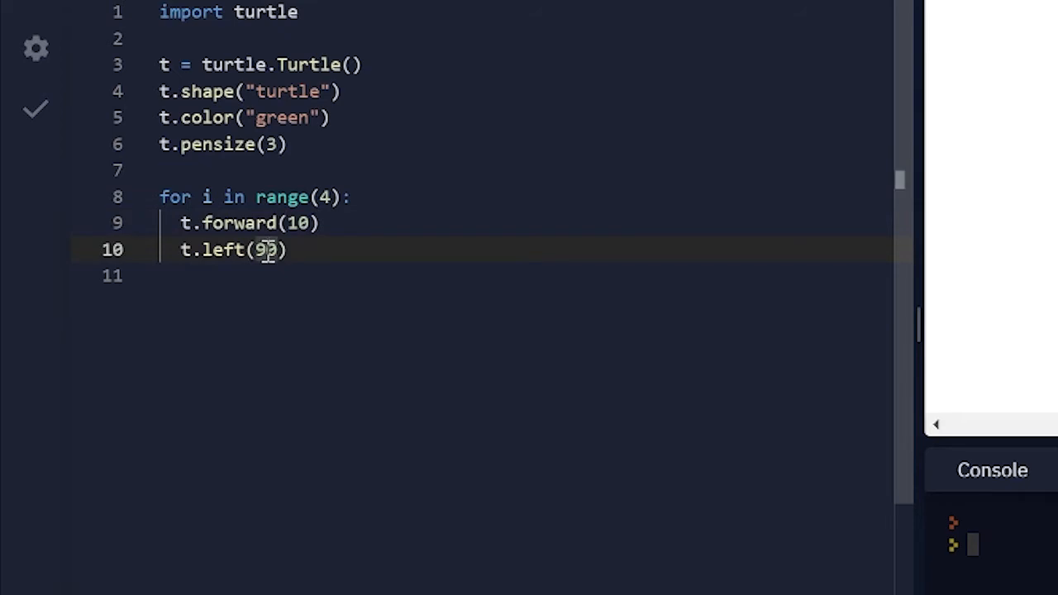
text(10)
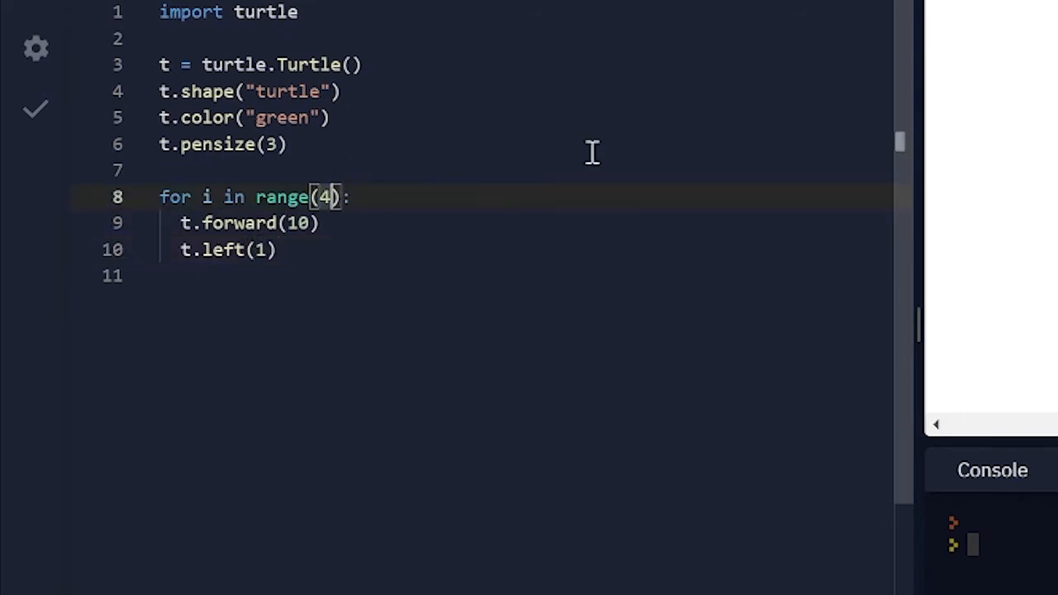
text(36)
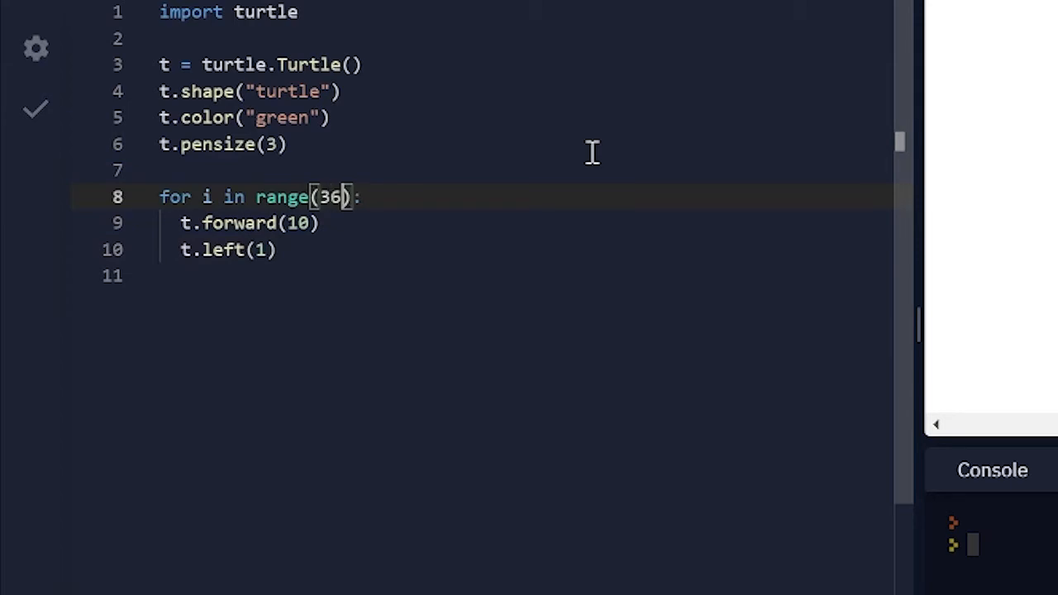
text(0)
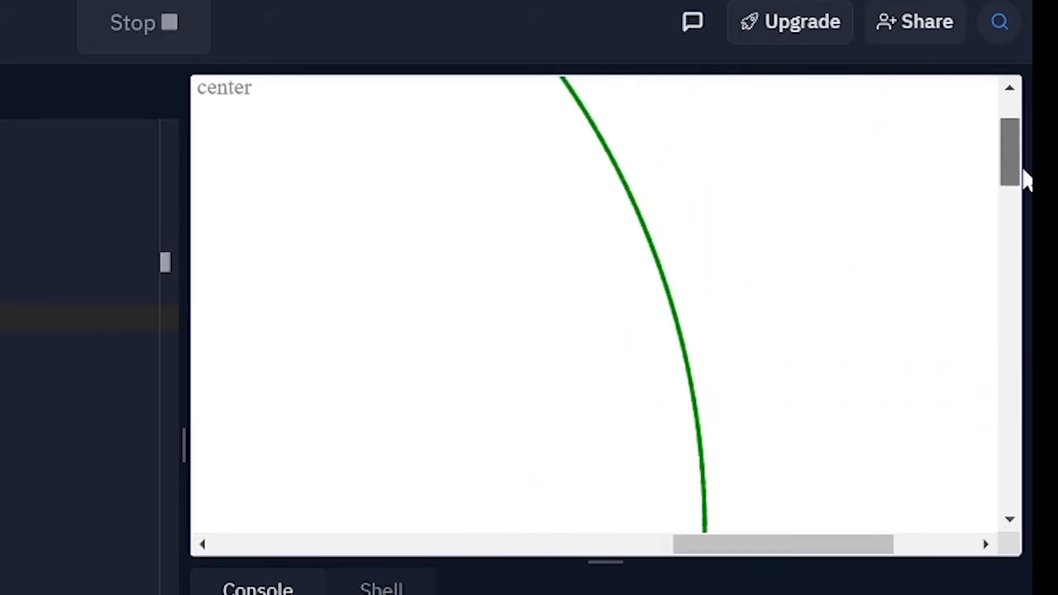
scroll(up, 3)
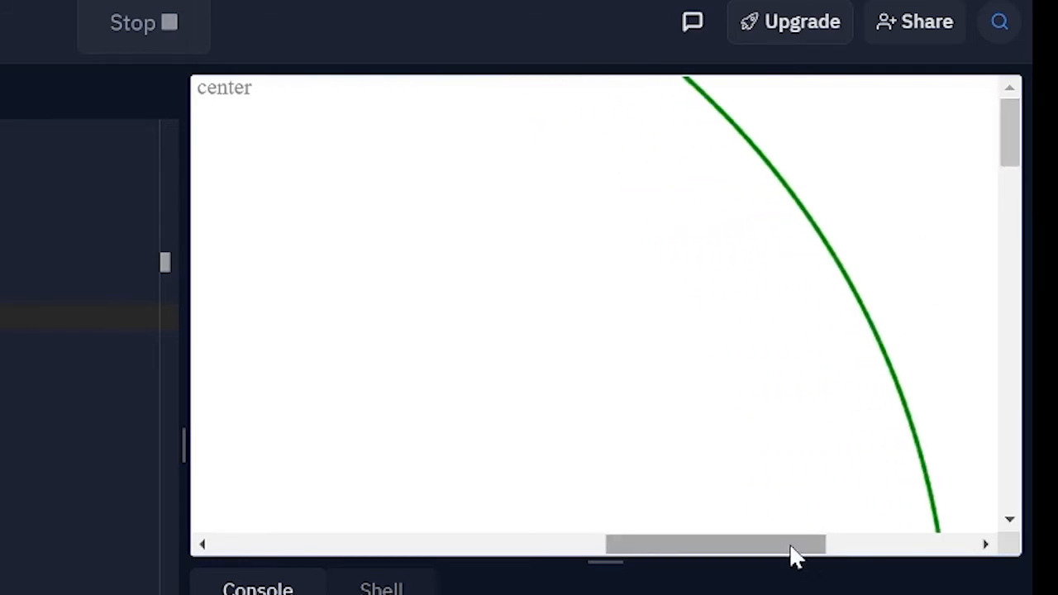
drag(714, 544, 407, 543)
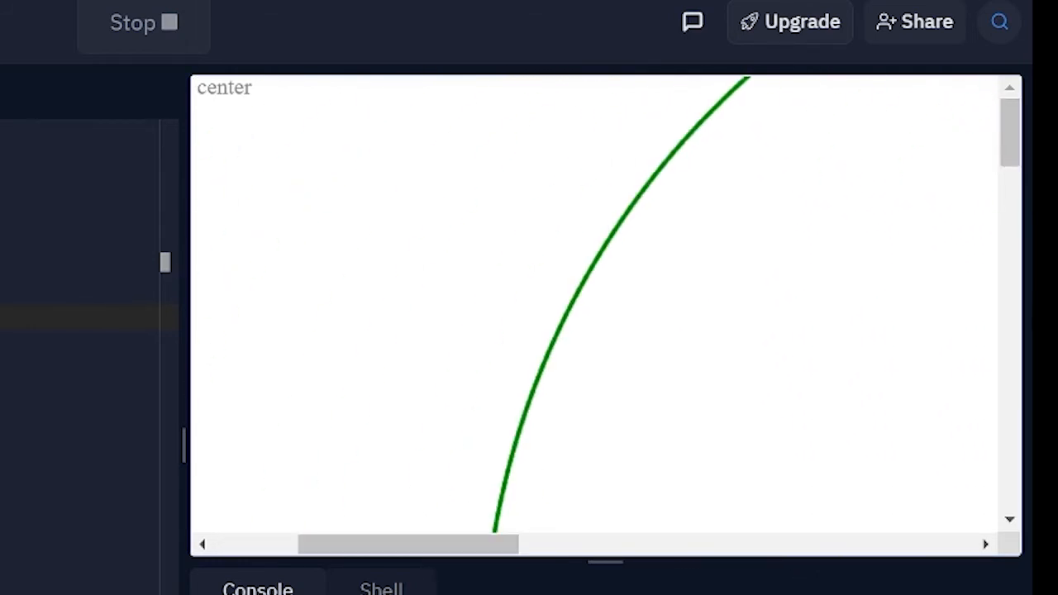
click(132, 22)
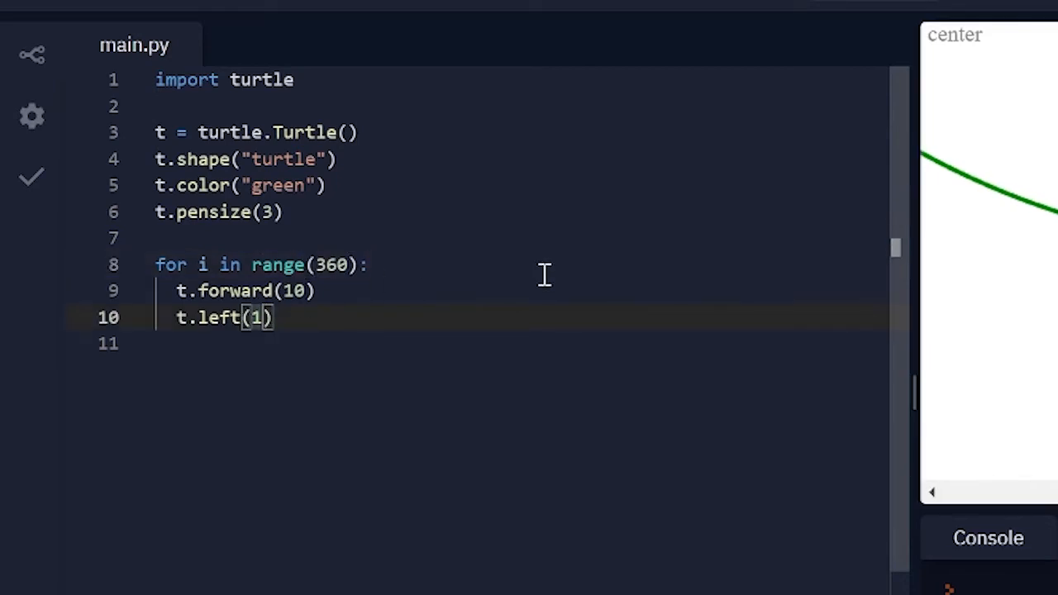
mouse_move(514, 281)
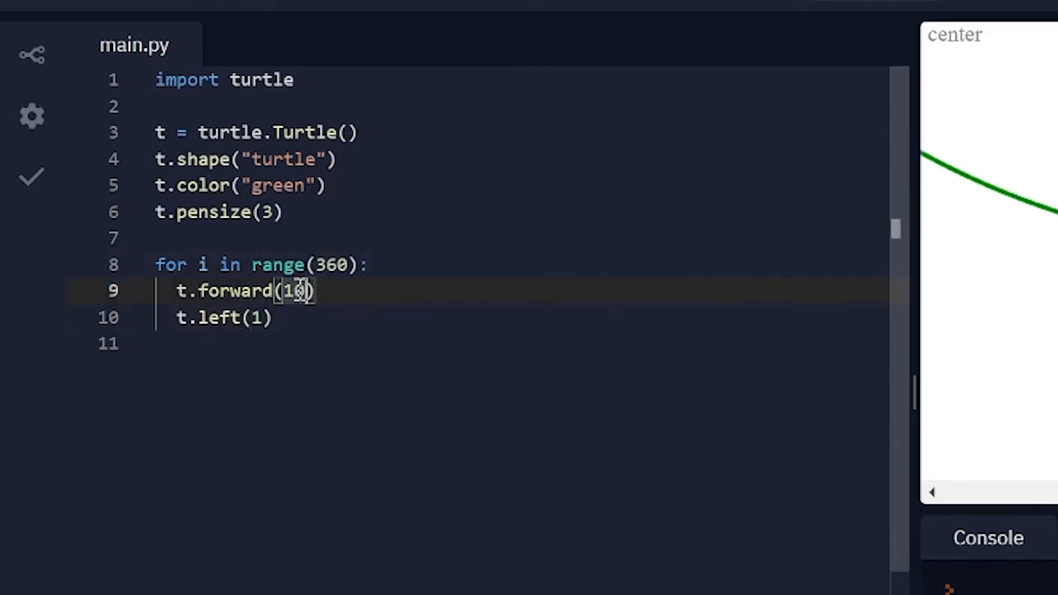
Clear the forward distance and replace the turn with t.left(150)
key(Backspace)
text(25)
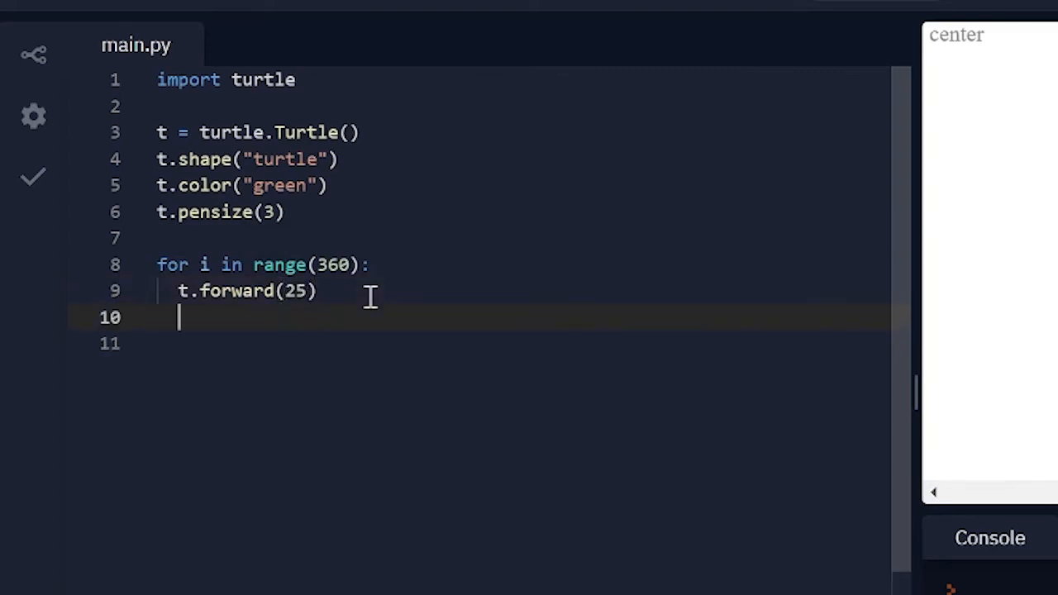
text(t.left)
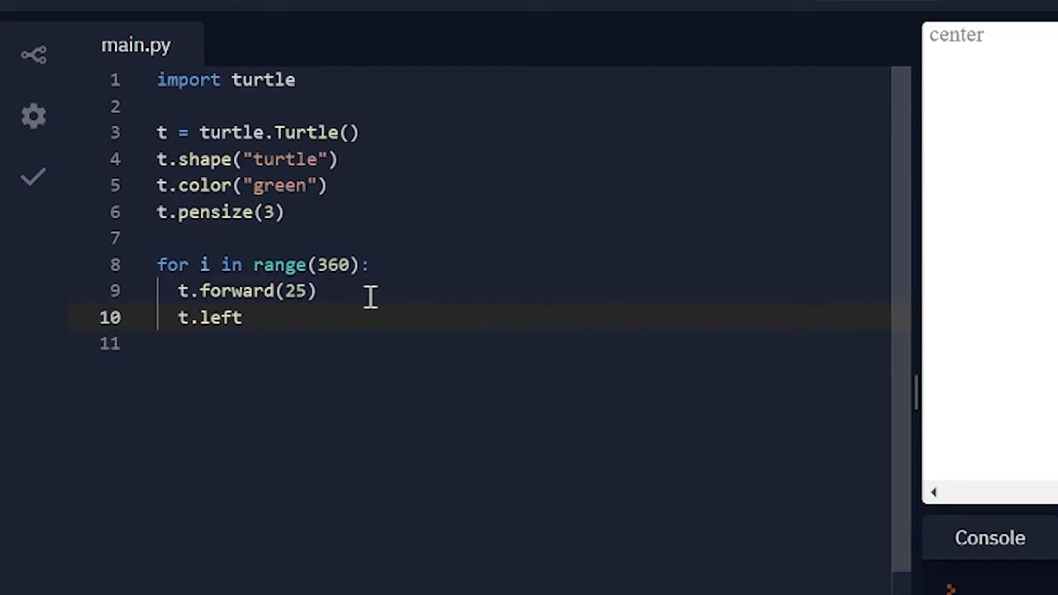
text((150))
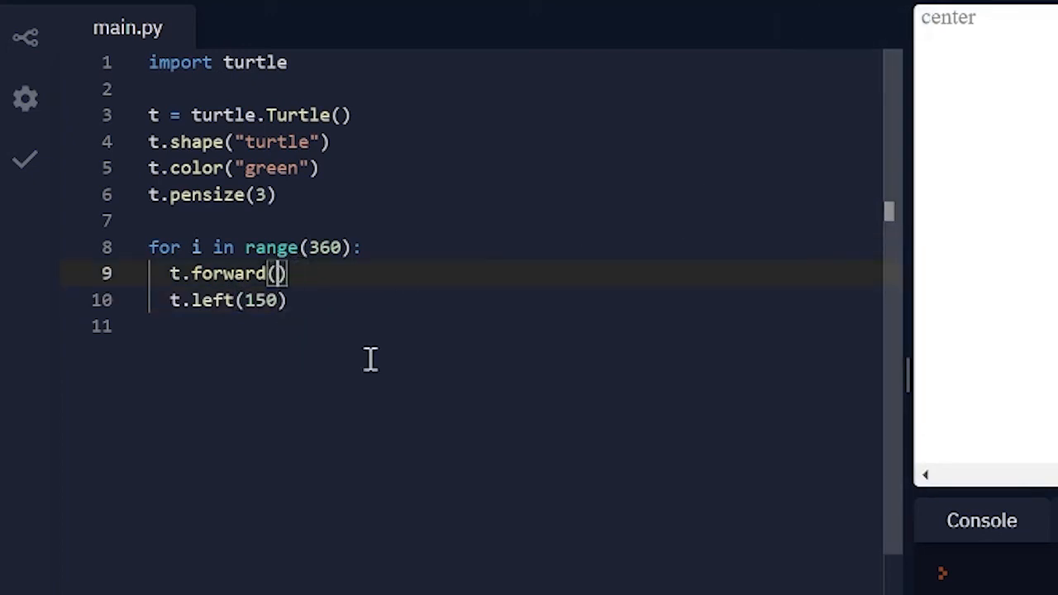
Set t.forward(100) and add t.speed(5) on line 11
text(100)
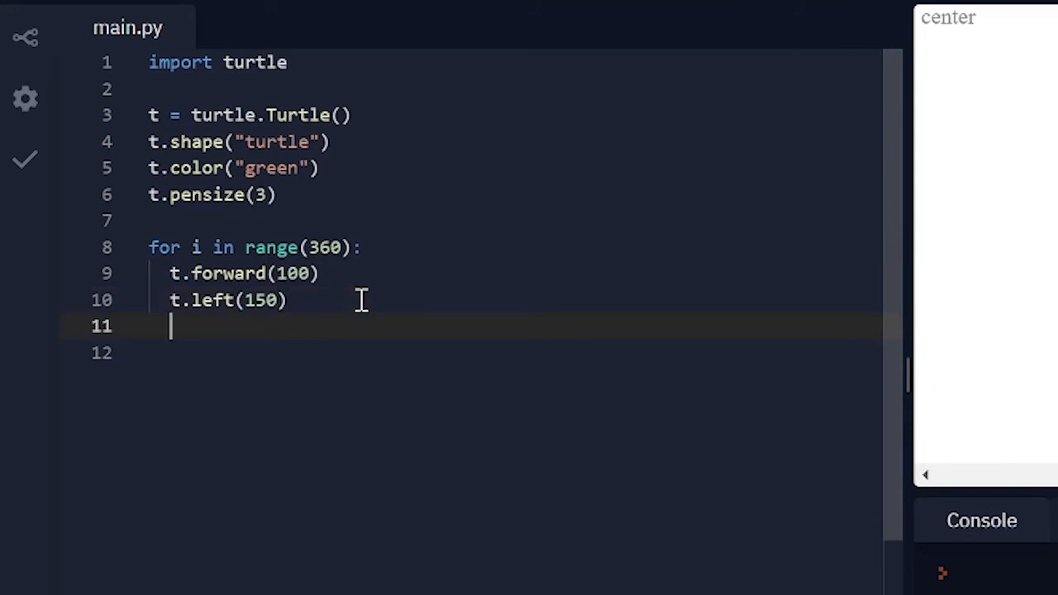
text(t.sp)
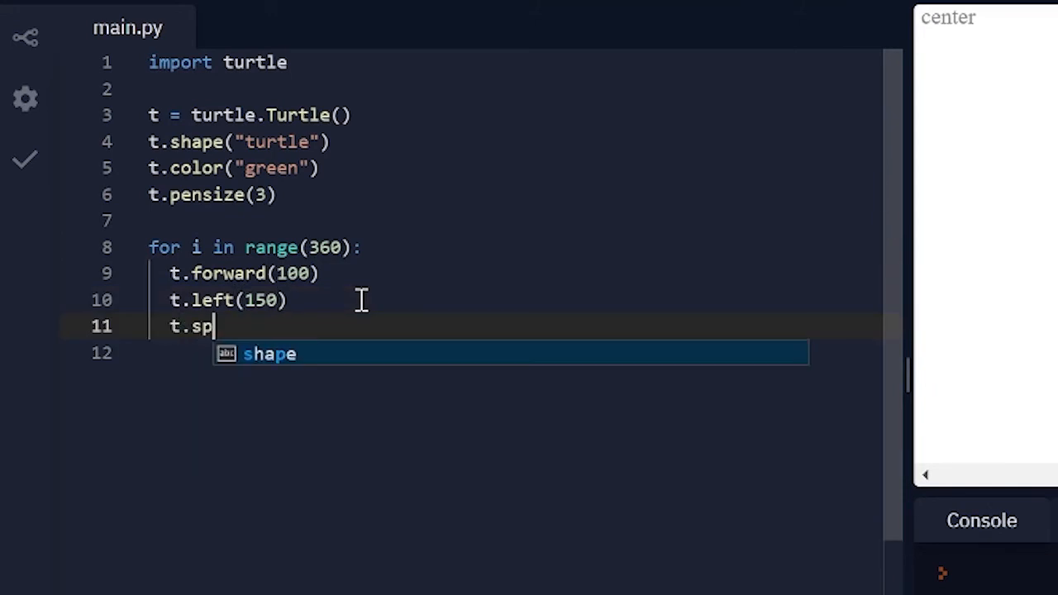
text(eed(5))
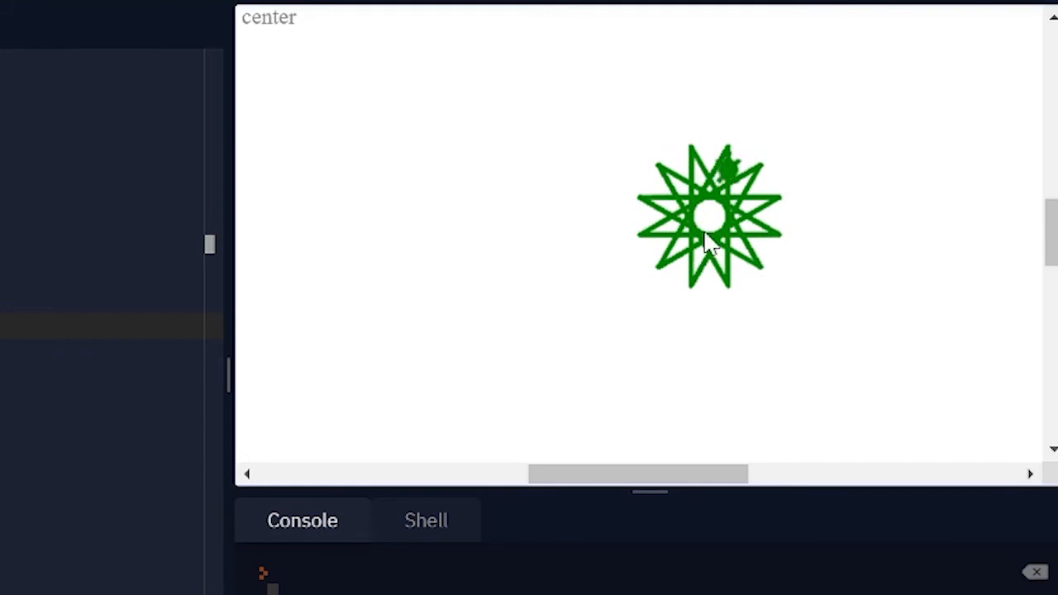
mouse_move(525, 318)
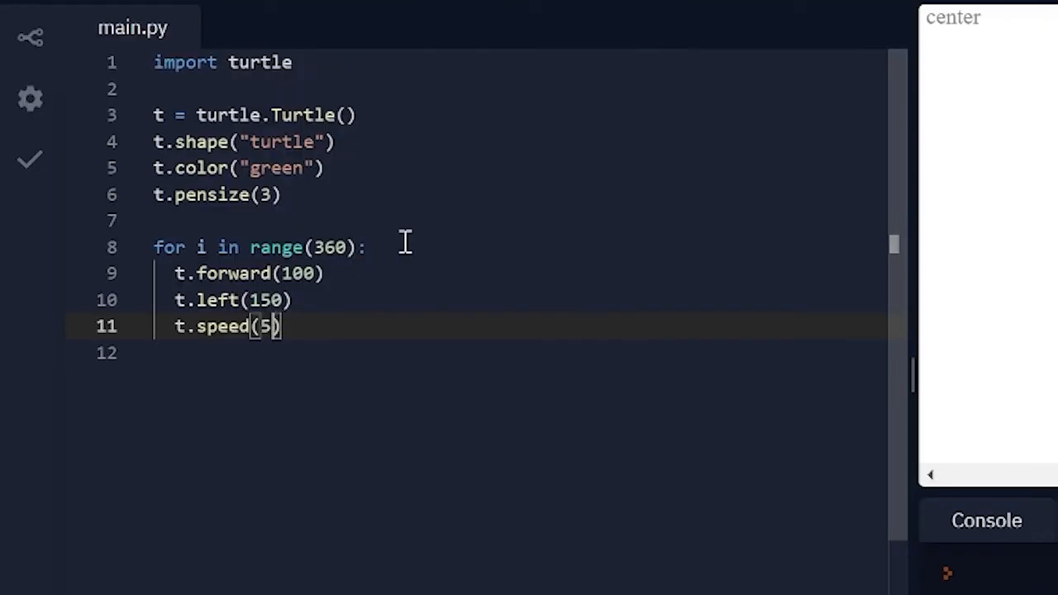
Set speed to 8 and add 'if(i%2 == 0):' with t.right(20) and t.forward(5)
text(8)
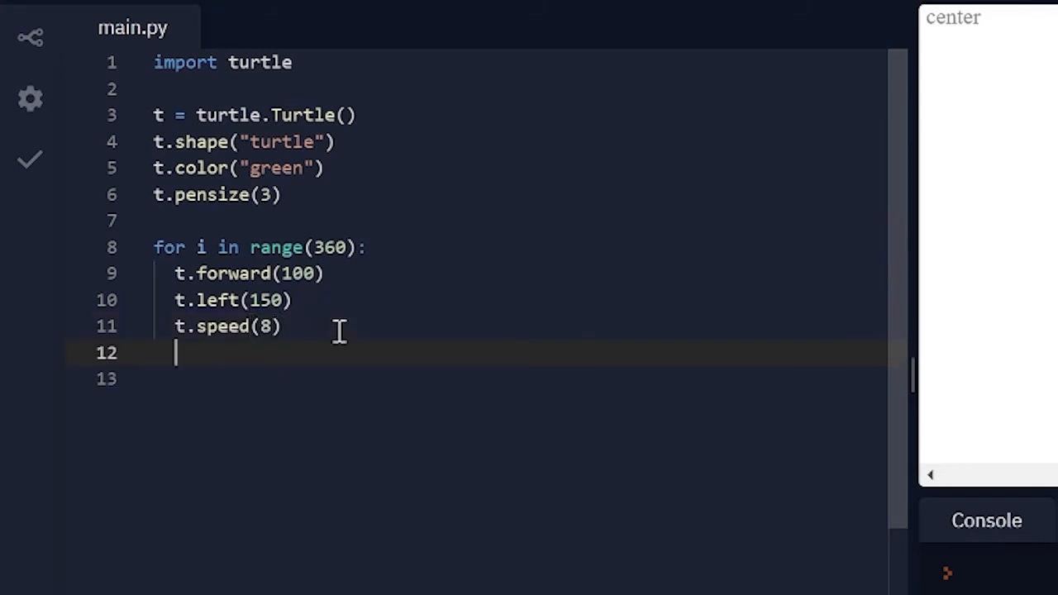
text(if(i)
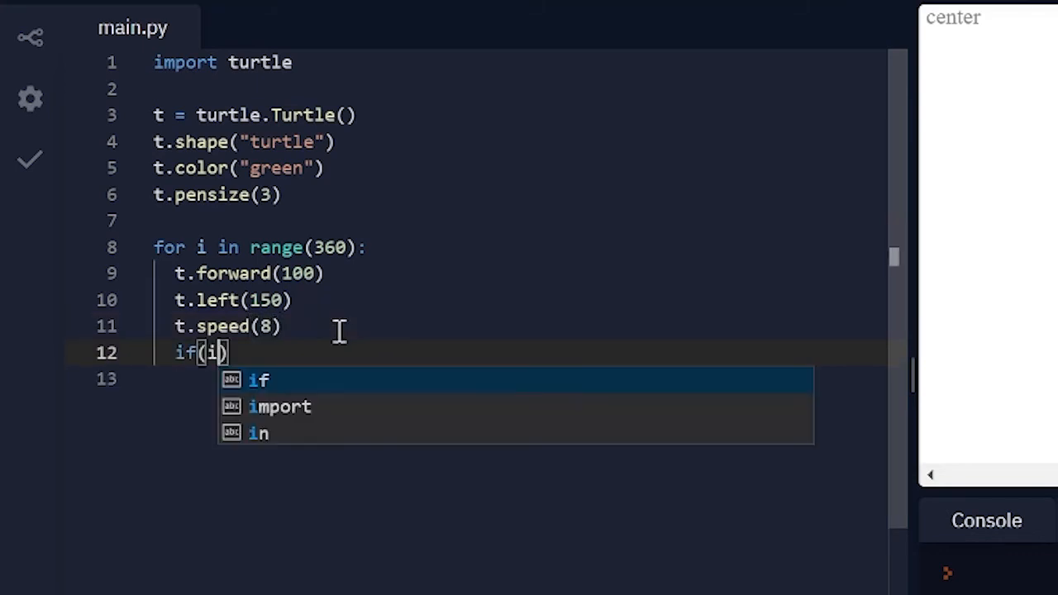
text(%)
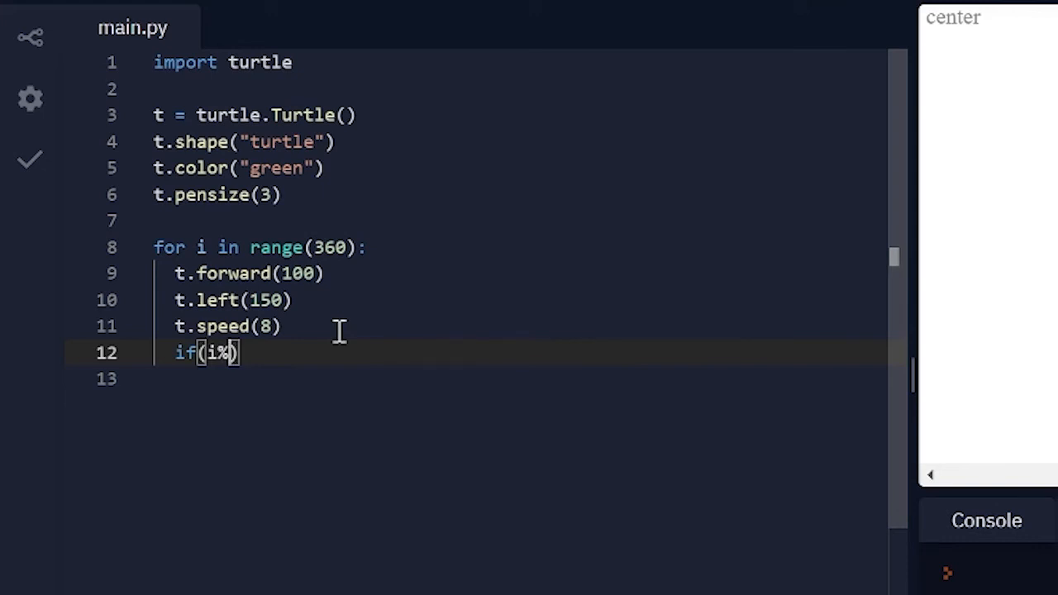
text(2 == 0)
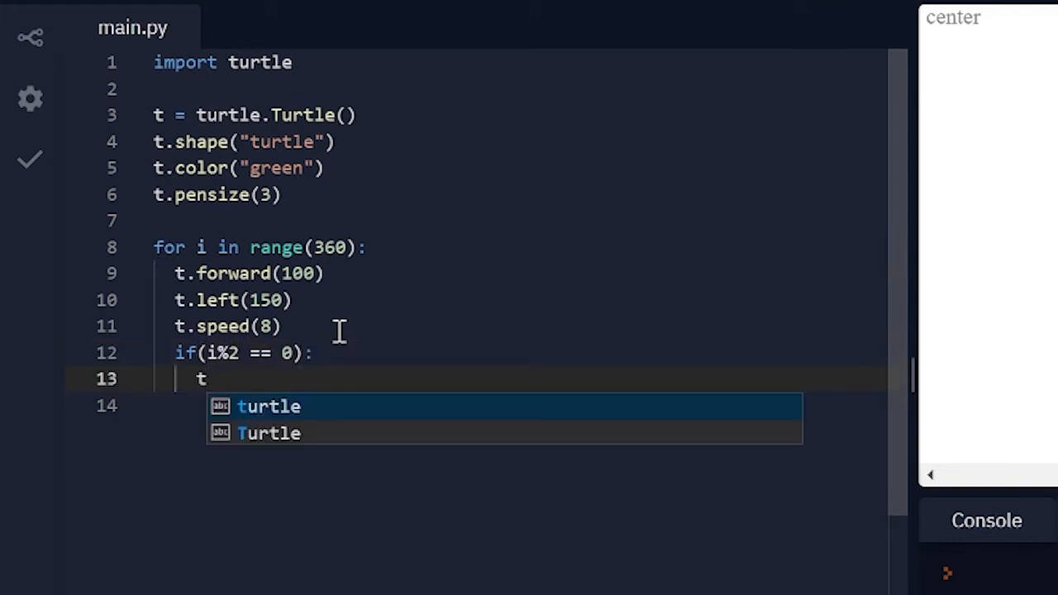
text(.right(20)
click(529, 406)
text(t.)
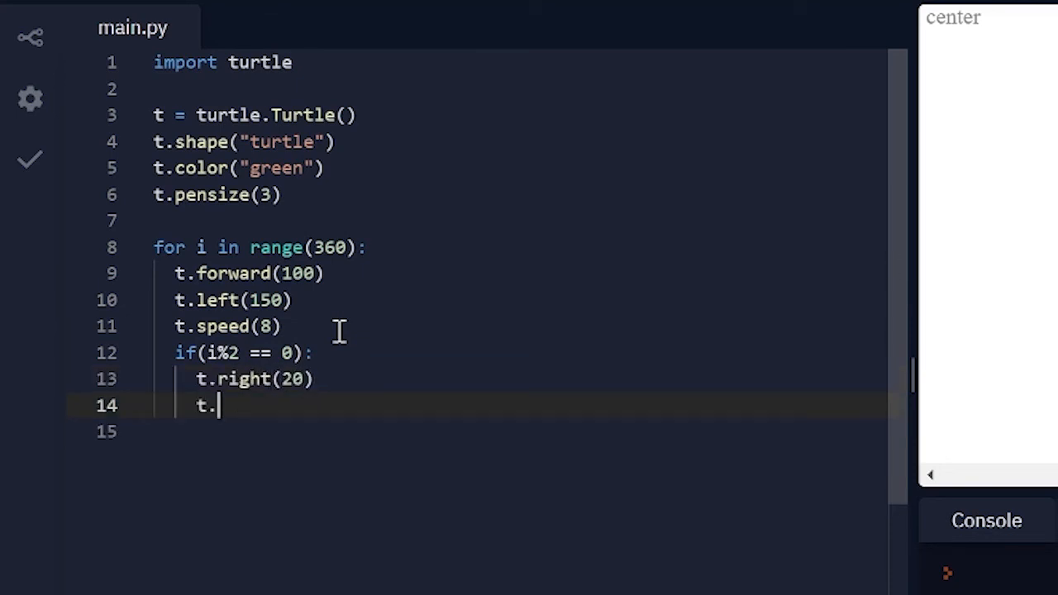
text(forward(5))
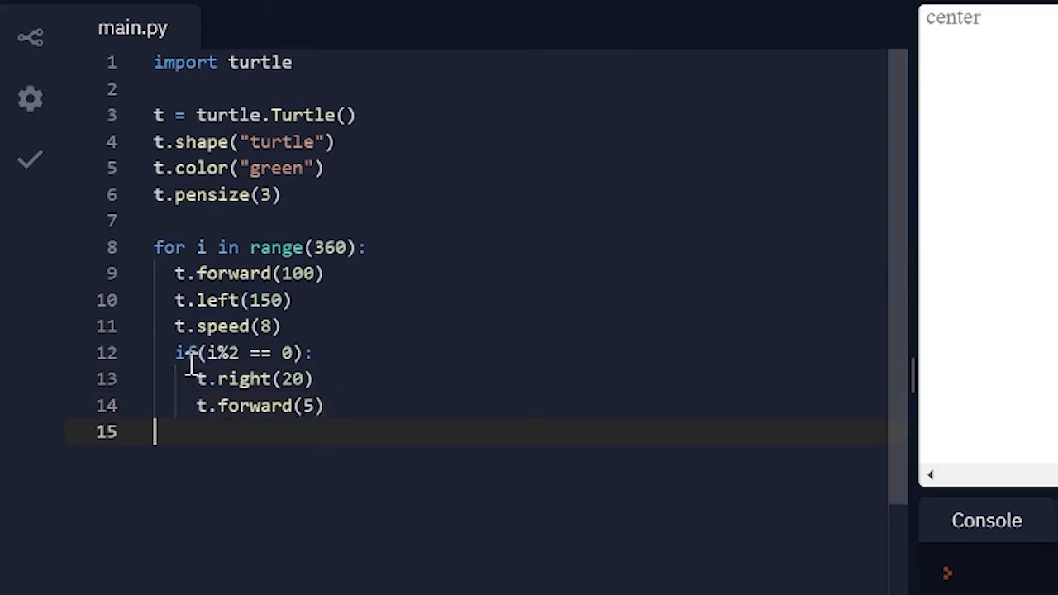
mouse_move(219, 353)
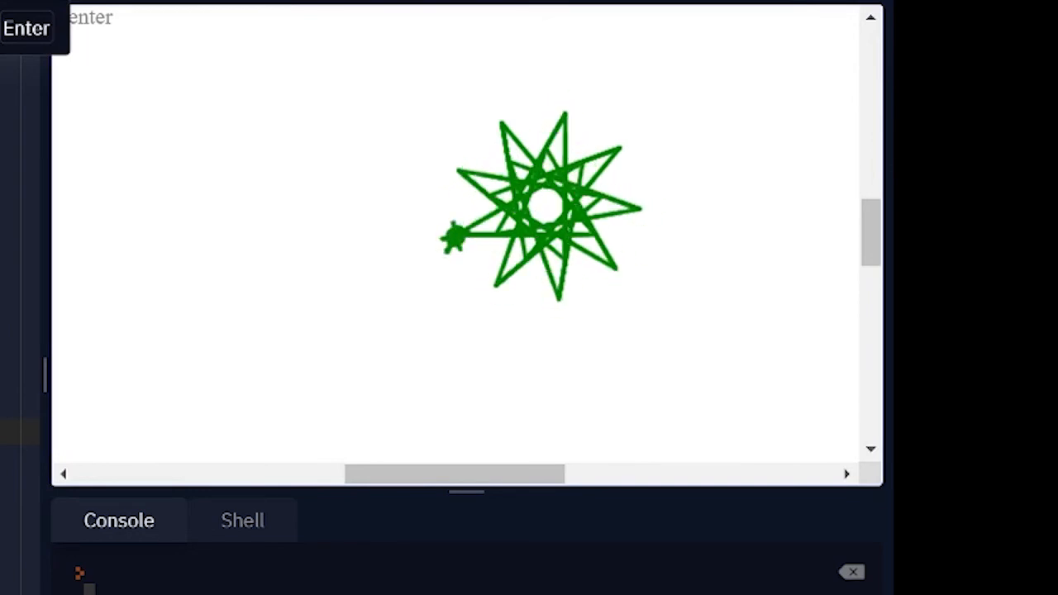
Run the script to draw the green nine-pointed star with a small central ring
key(Return)
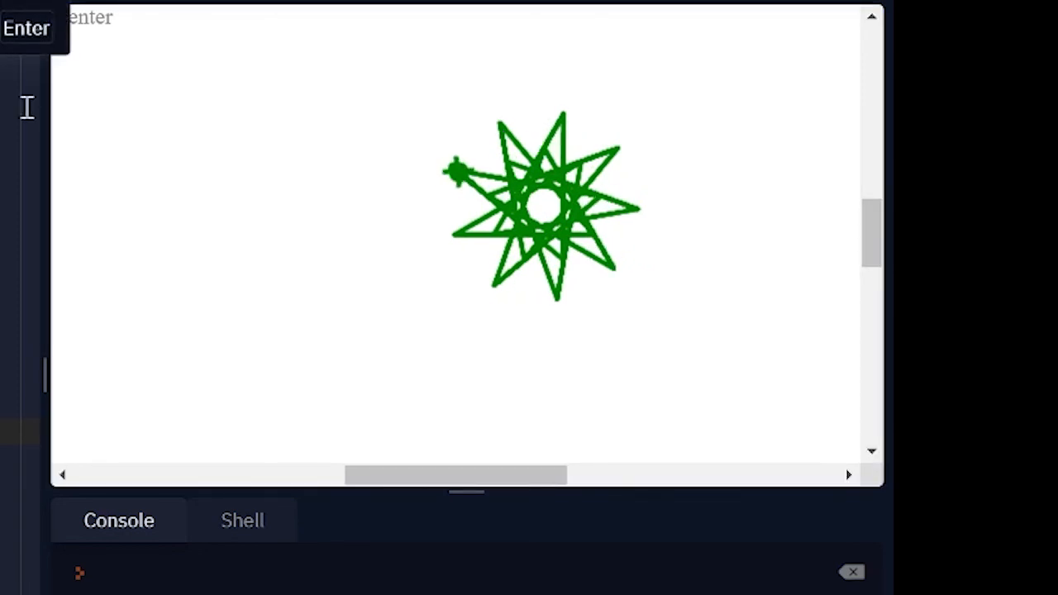
mouse_move(714, 219)
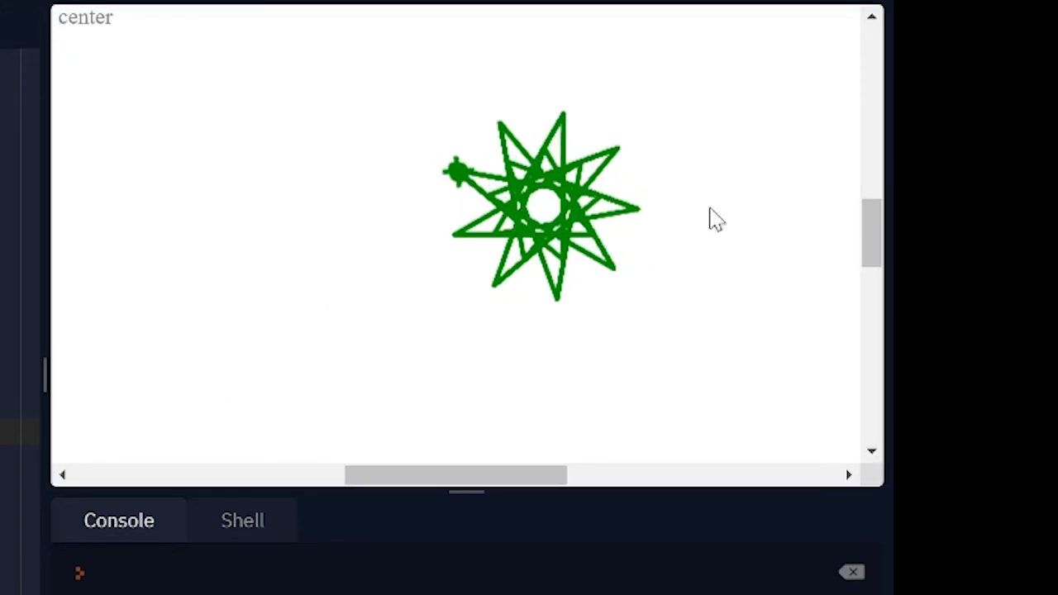
mouse_move(624, 169)
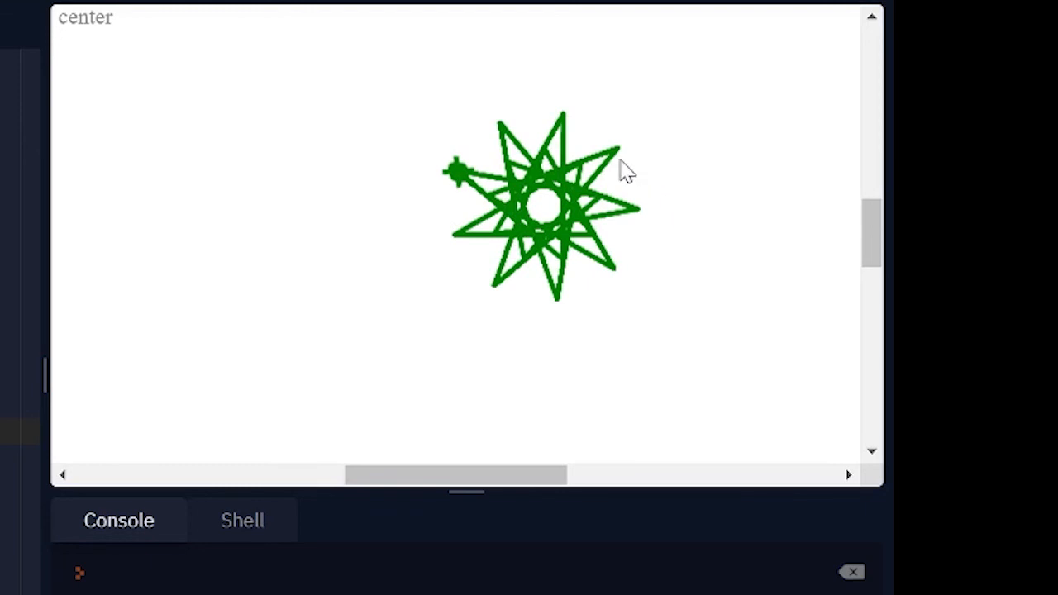